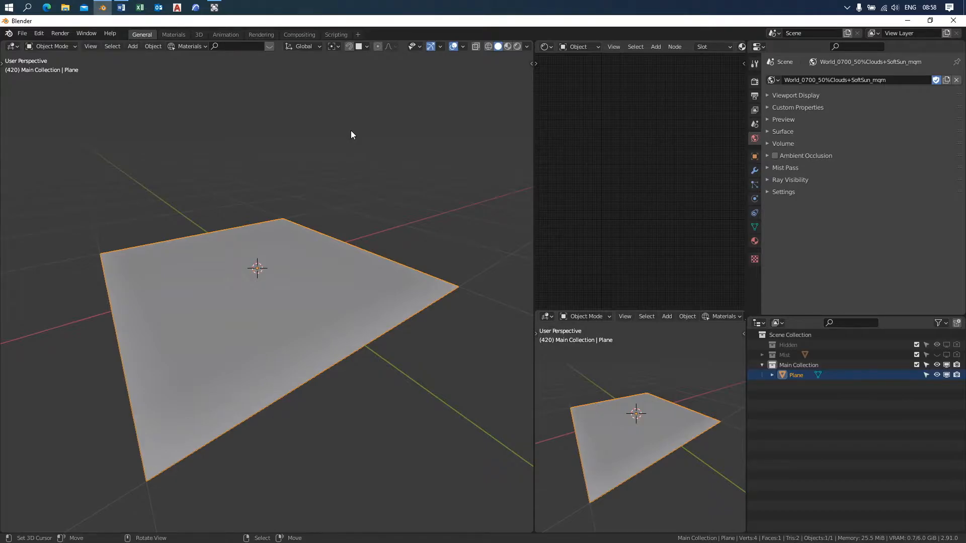
{"action": "mouse_move", "coordinate": [42, 56]}
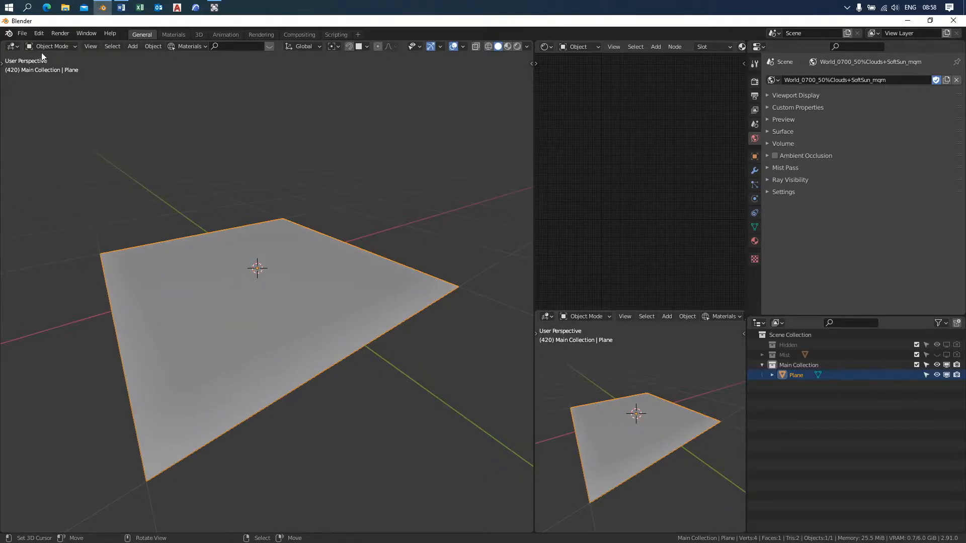
Open Preferences and search the add-on list for 'tra'
{"action": "left_click", "coordinate": [38, 33]}
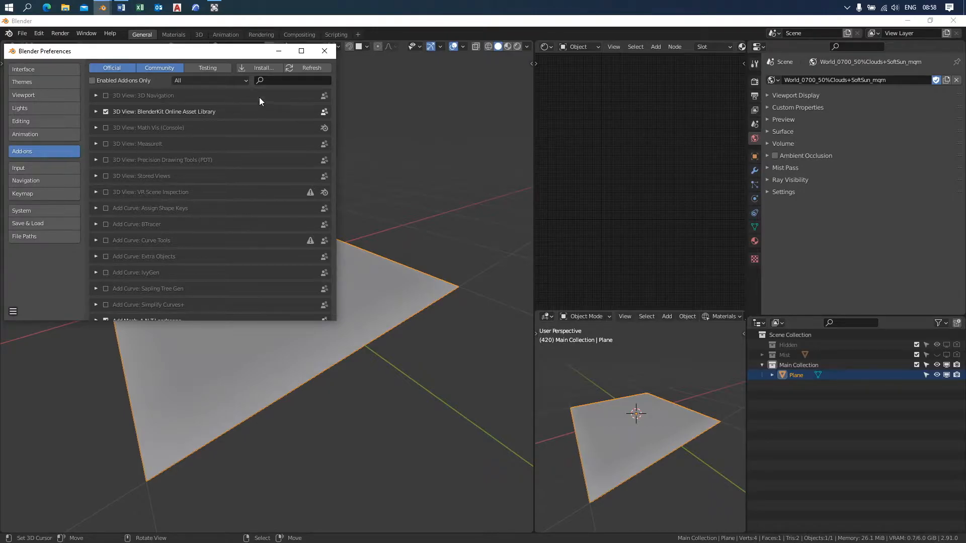
{"action": "type", "text": "traf"}
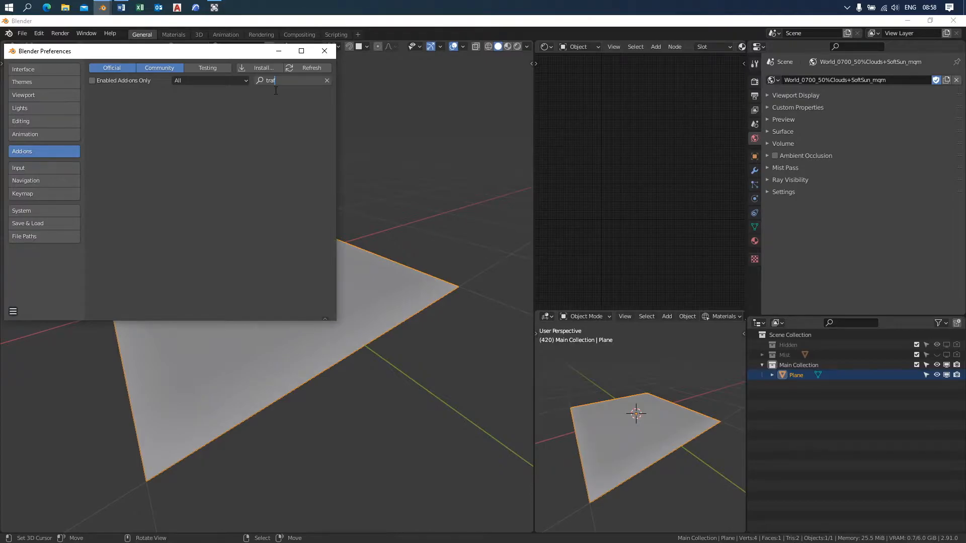
Install the traffiq_full-1.2.0.zip add-on from the Downloads folder
{"action": "left_click", "coordinate": [261, 68]}
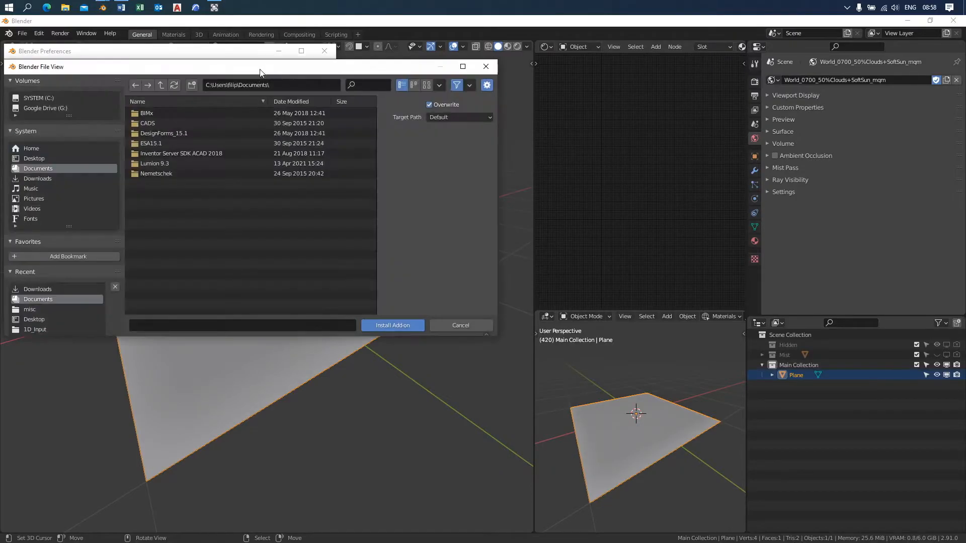
{"action": "left_click", "coordinate": [37, 178]}
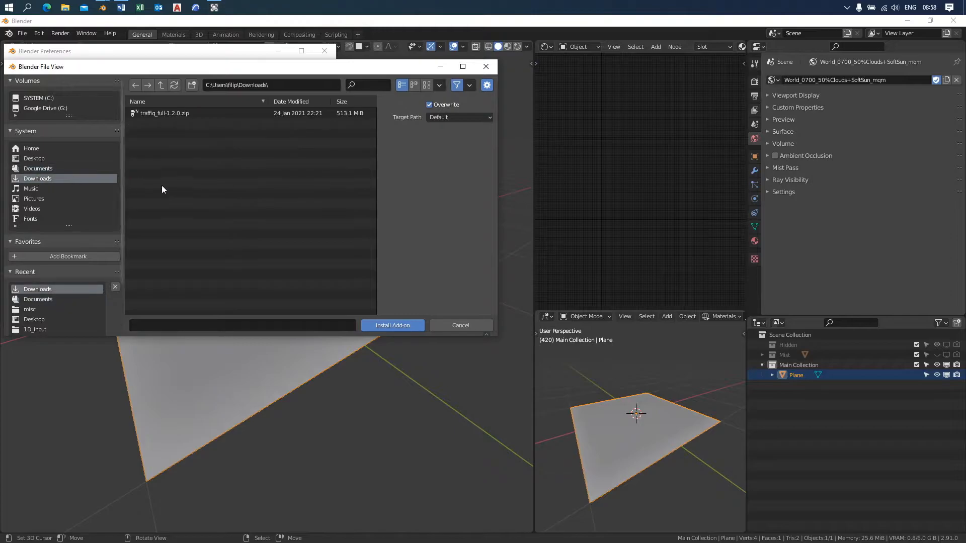
{"action": "mouse_move", "coordinate": [186, 138]}
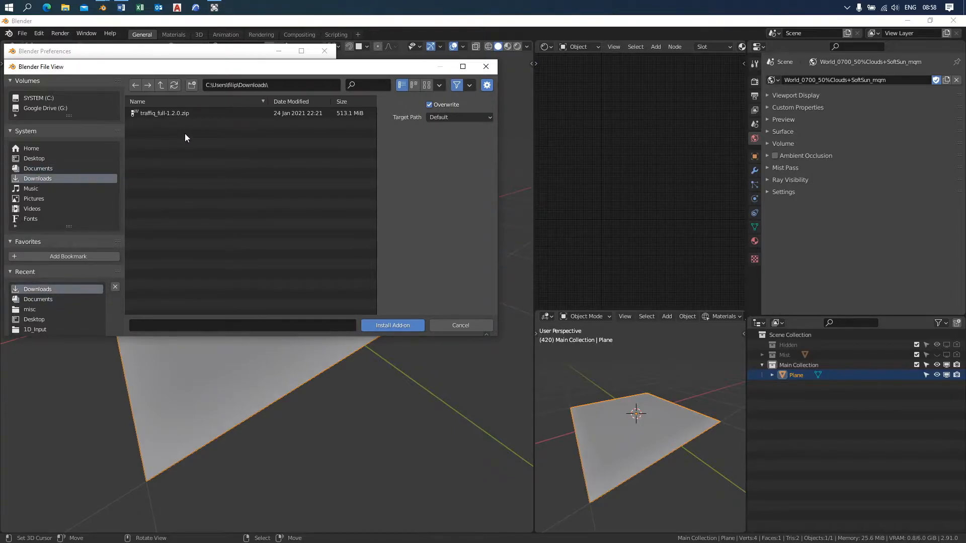
{"action": "left_click", "coordinate": [165, 112]}
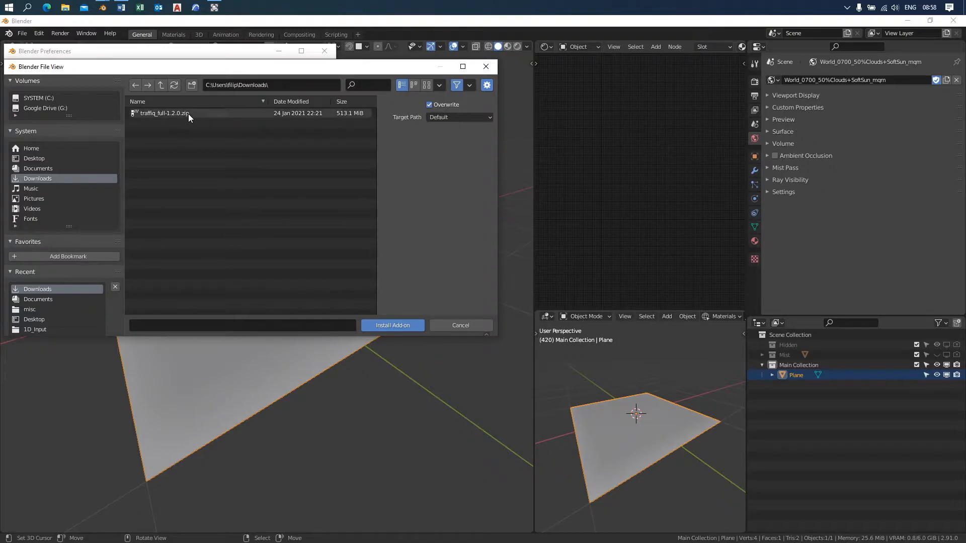
{"action": "left_click", "coordinate": [459, 325]}
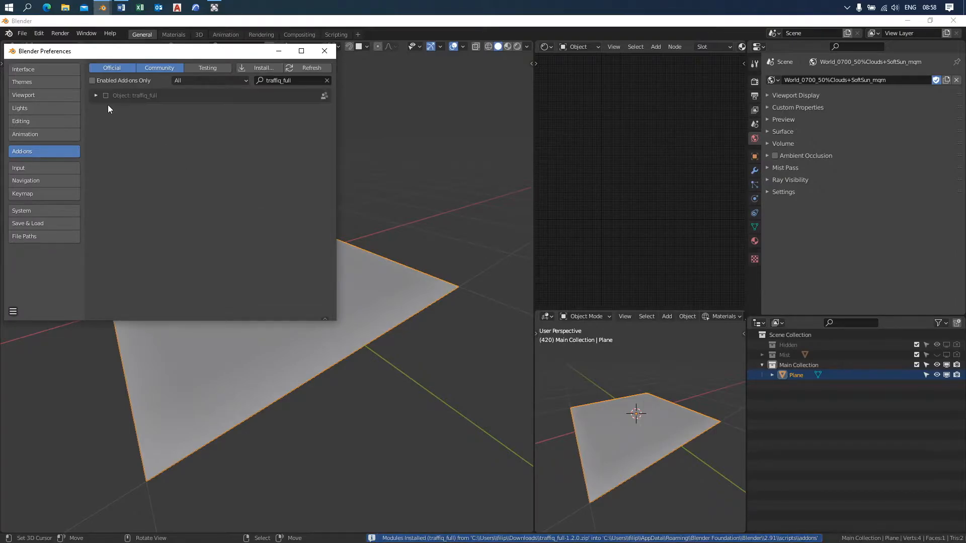
{"action": "mouse_move", "coordinate": [106, 97]}
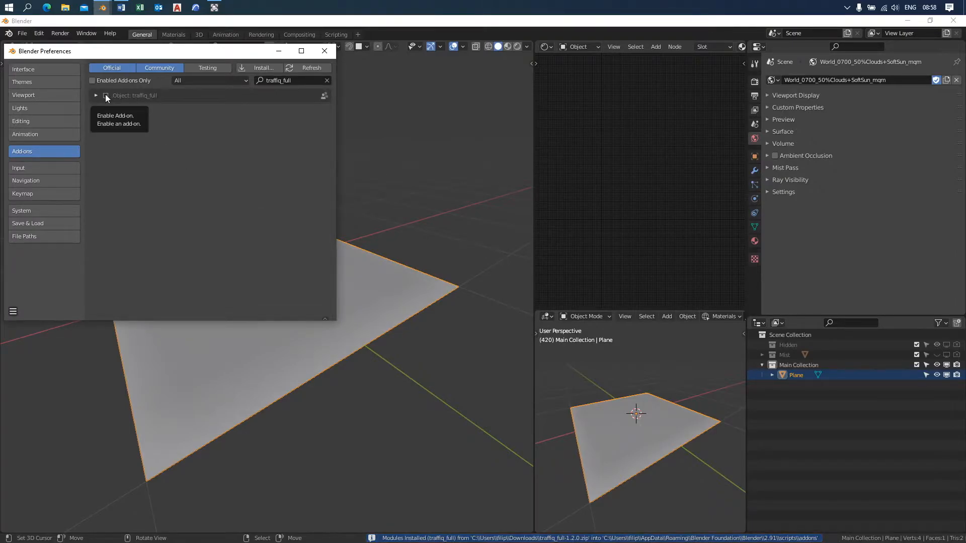
Enable Object: traffiq_full and expand it to show version 1.2.0 and its install path
{"action": "left_click", "coordinate": [107, 96]}
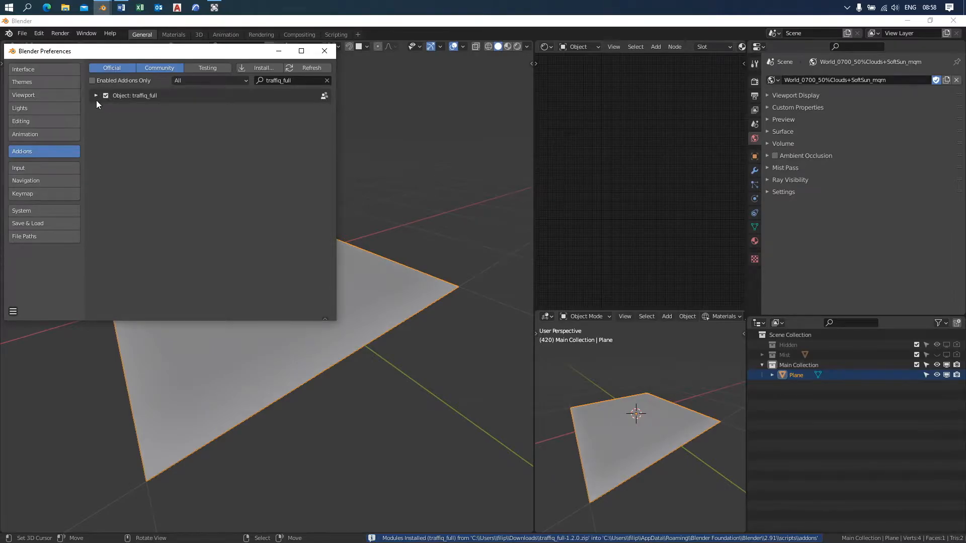
{"action": "mouse_move", "coordinate": [96, 99]}
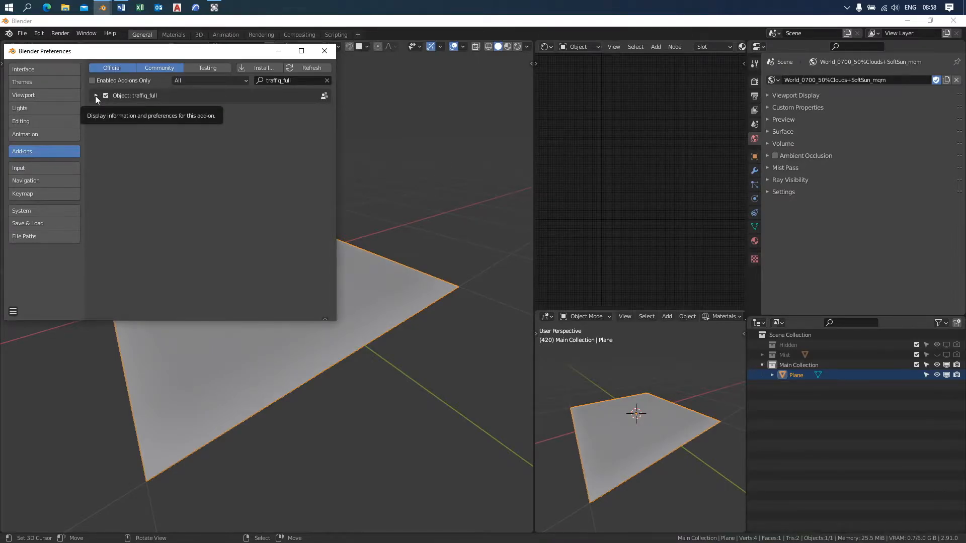
{"action": "left_click", "coordinate": [96, 95]}
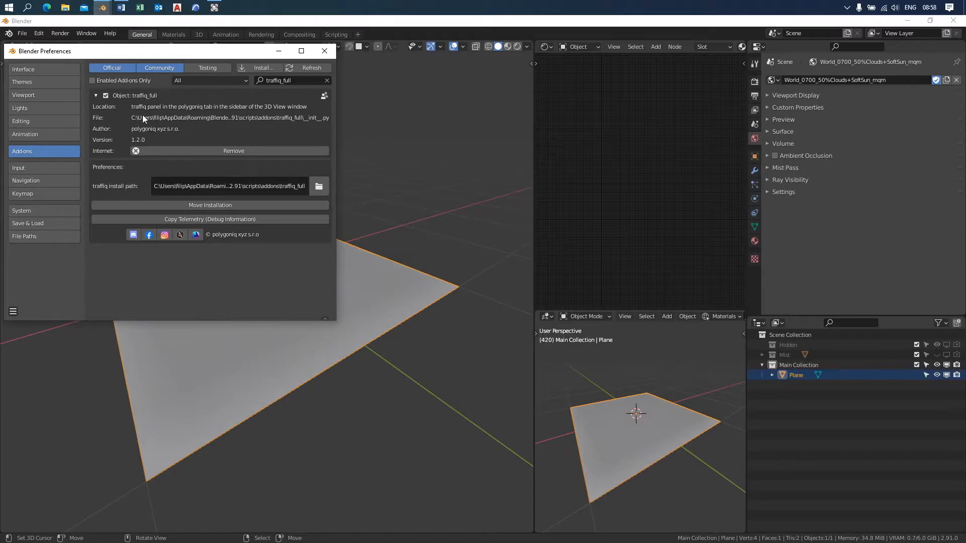
{"action": "mouse_move", "coordinate": [184, 129]}
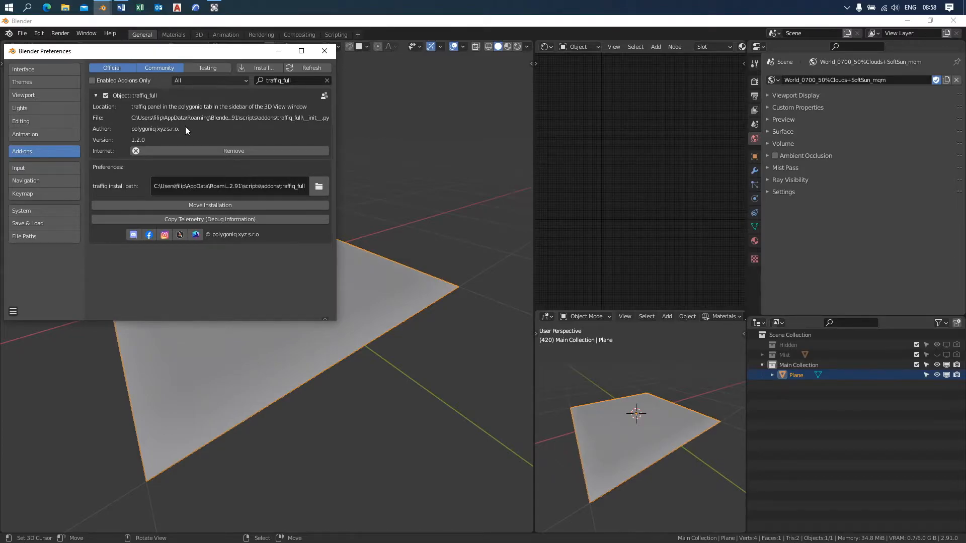
{"action": "mouse_move", "coordinate": [209, 219]}
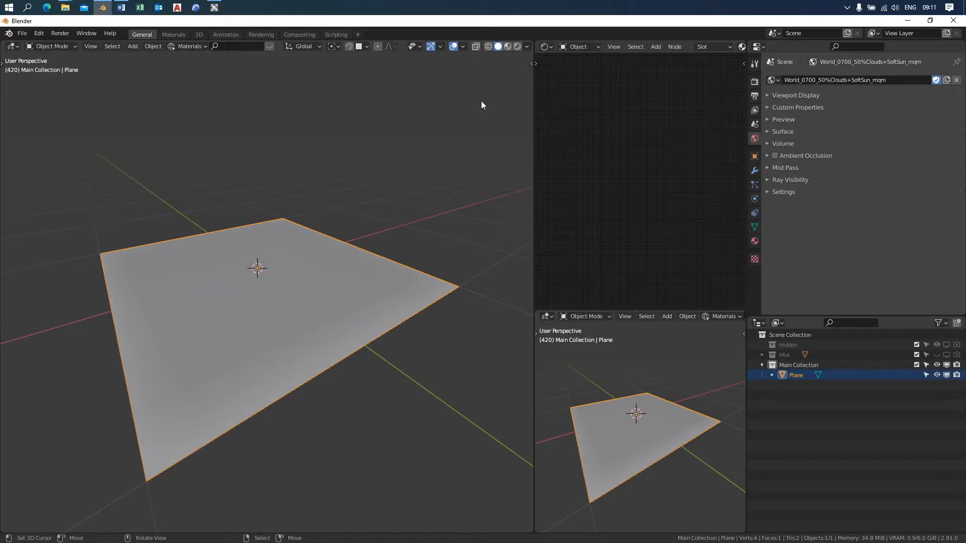
{"action": "mouse_move", "coordinate": [489, 100]}
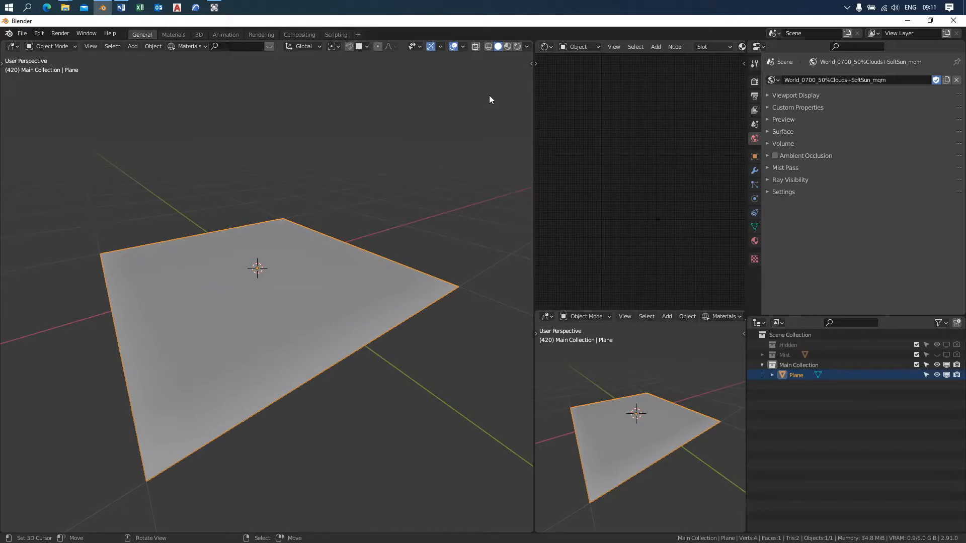
{"action": "mouse_move", "coordinate": [532, 63]}
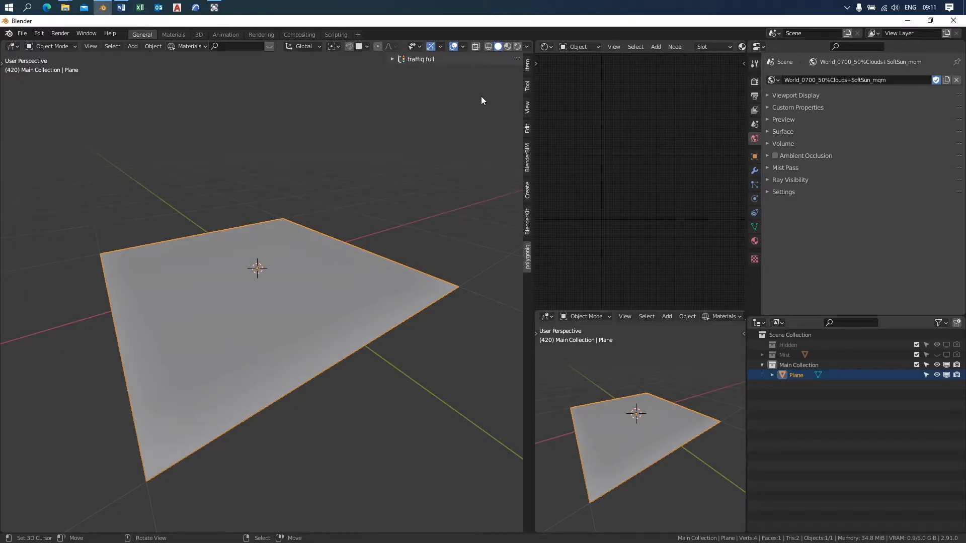
{"action": "mouse_move", "coordinate": [475, 98]}
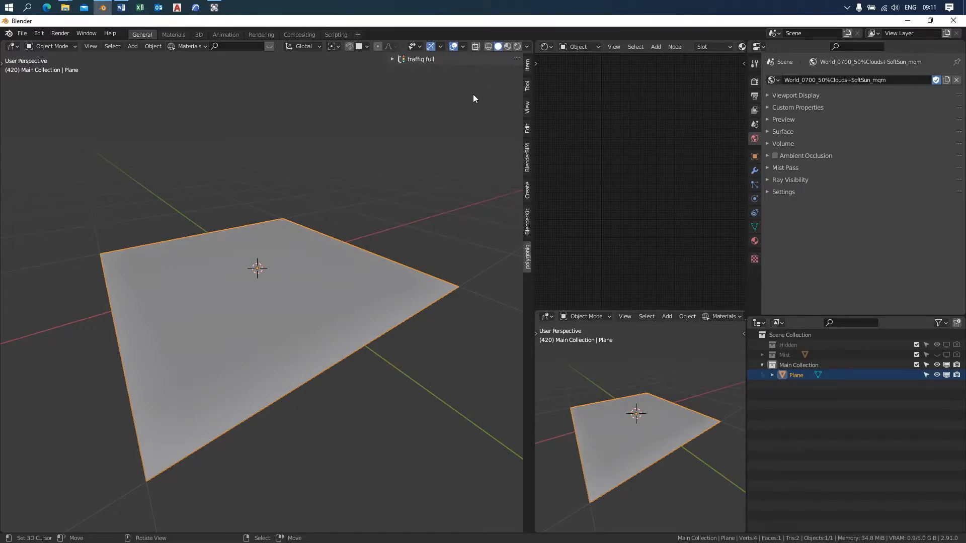
{"action": "mouse_move", "coordinate": [407, 67]}
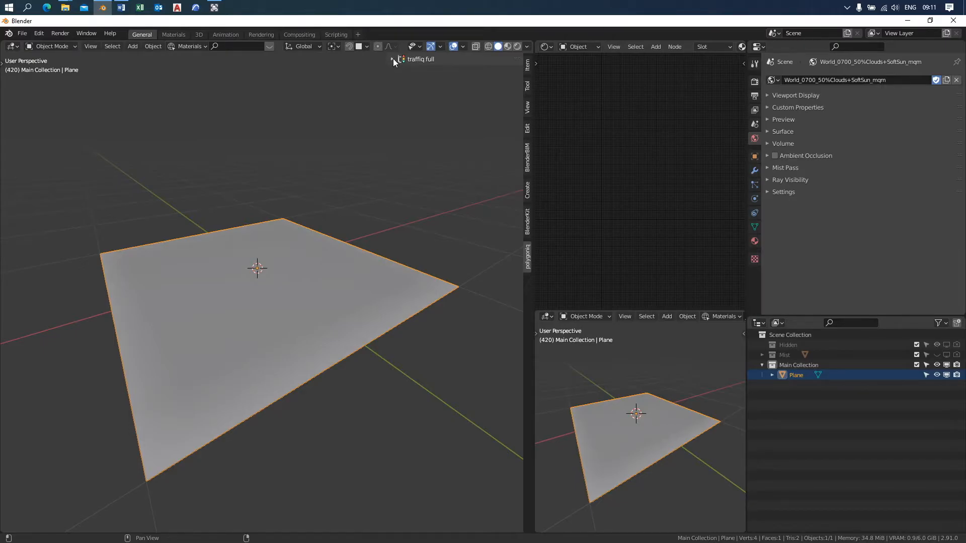
Expand the traffiq full panel in the 3D view's polygoniq sidebar tab
{"action": "left_click", "coordinate": [392, 60]}
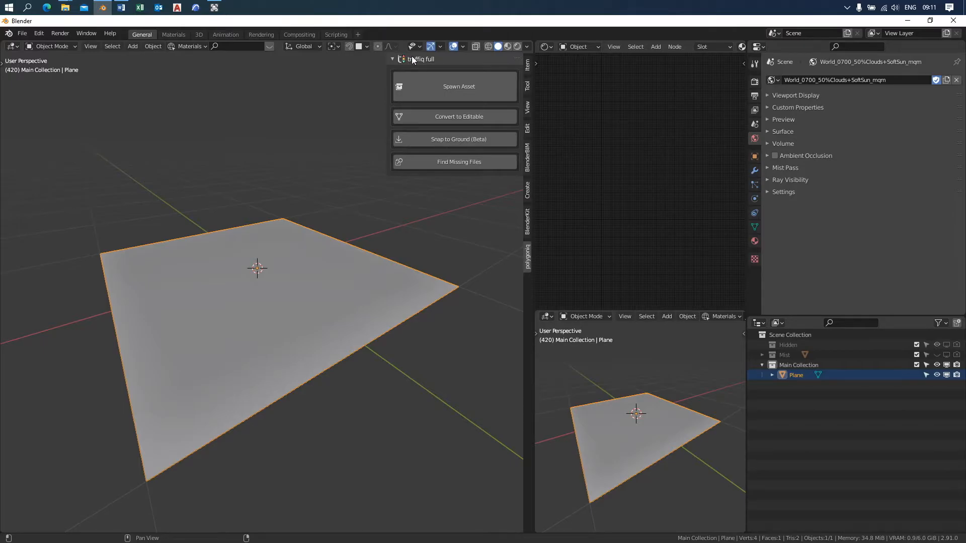
Spawn a Ford Mustang from the classic cars category with Random color and Lights Support on
{"action": "left_click", "coordinate": [458, 86]}
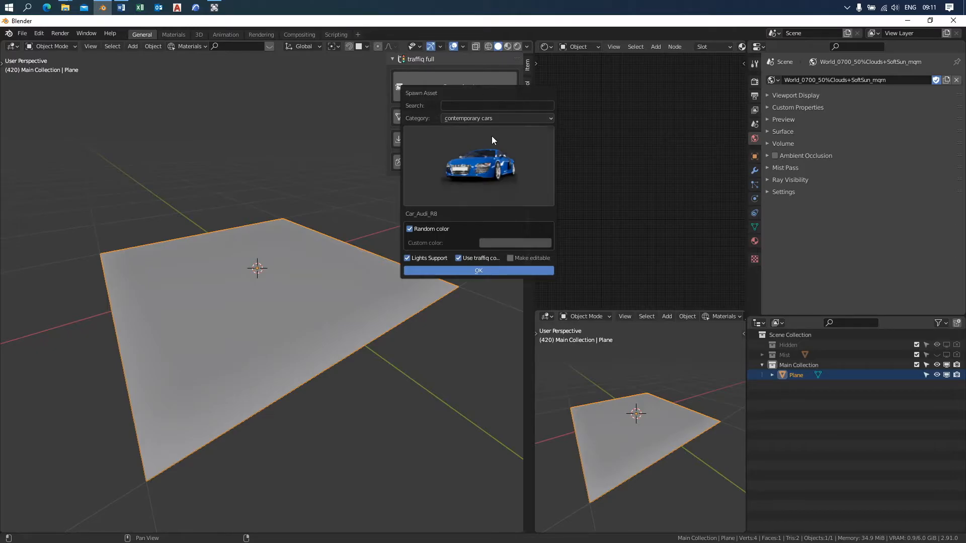
{"action": "left_click", "coordinate": [496, 117]}
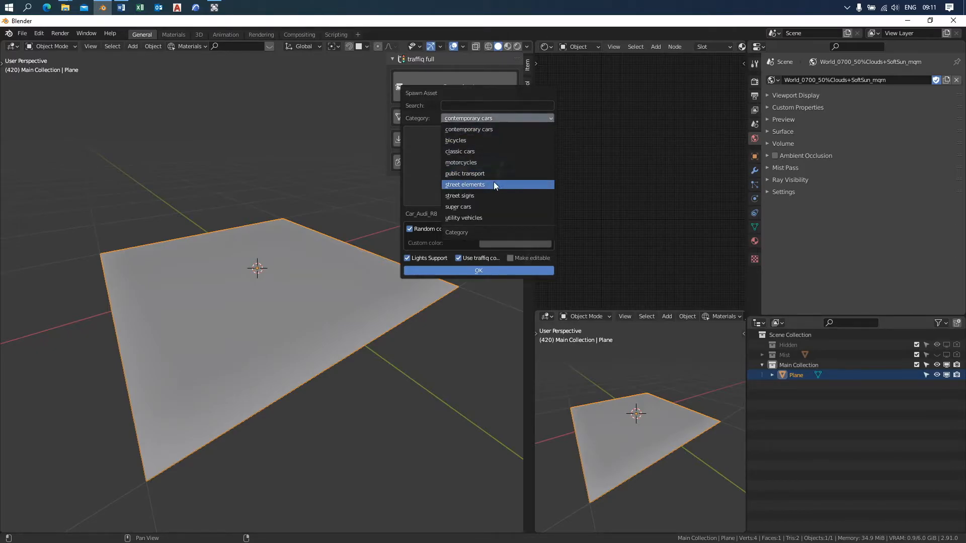
{"action": "left_click", "coordinate": [465, 184]}
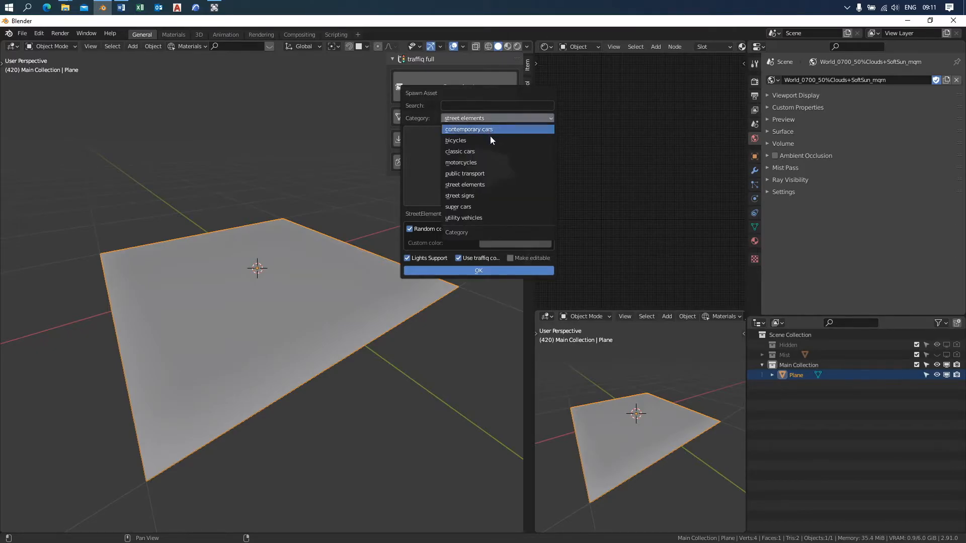
{"action": "left_click", "coordinate": [458, 151]}
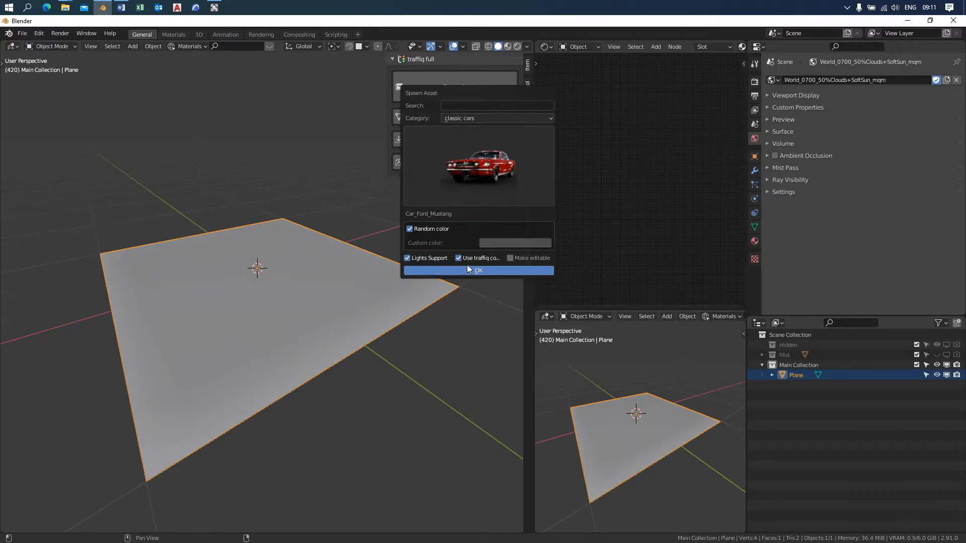
{"action": "left_click", "coordinate": [477, 271]}
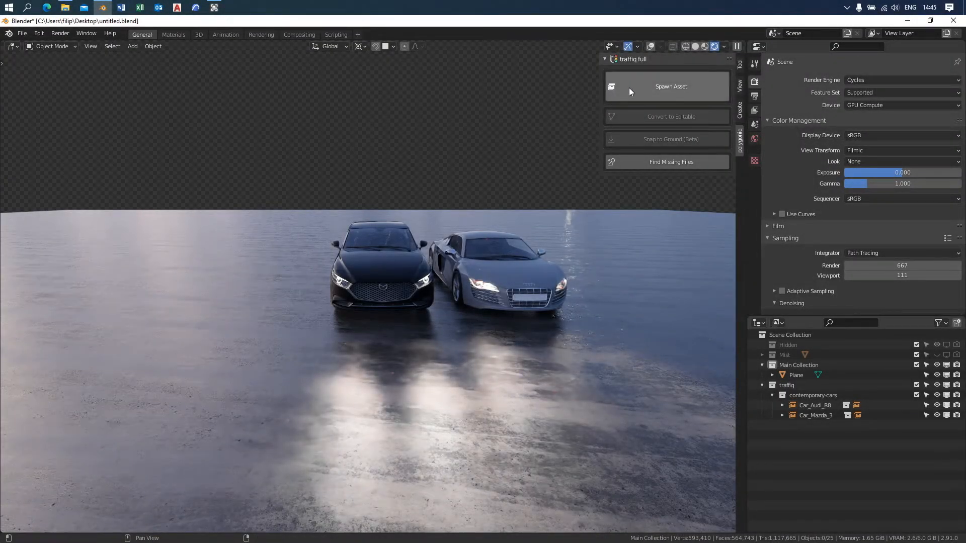
Spawn Car_Citroen_Berlingo with Random color and Lights Support kept on
{"action": "left_click", "coordinate": [670, 86]}
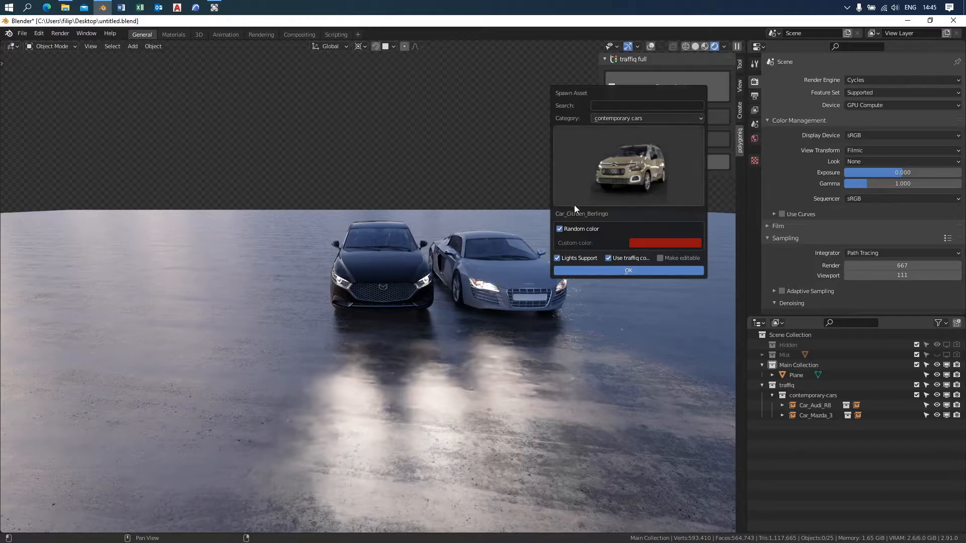
{"action": "mouse_move", "coordinate": [653, 266]}
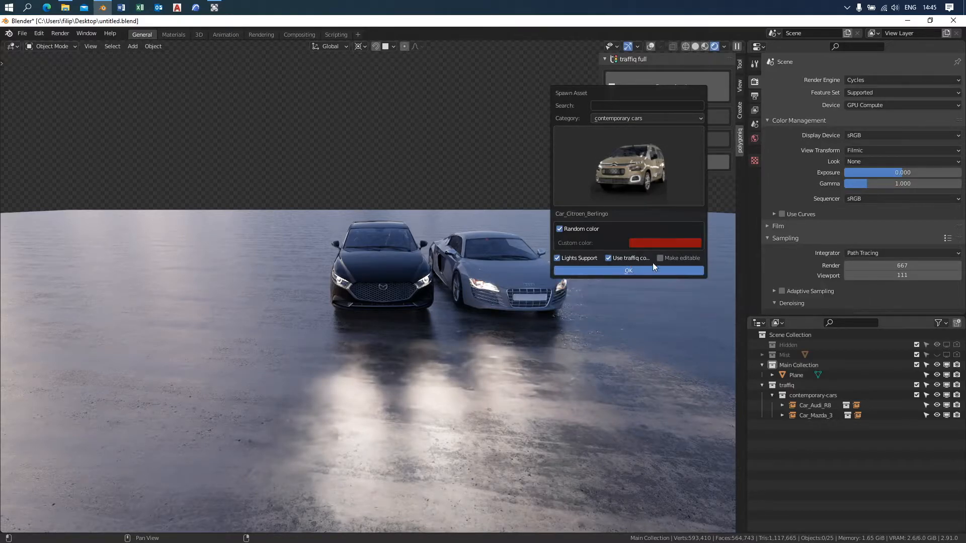
{"action": "mouse_move", "coordinate": [499, 268]}
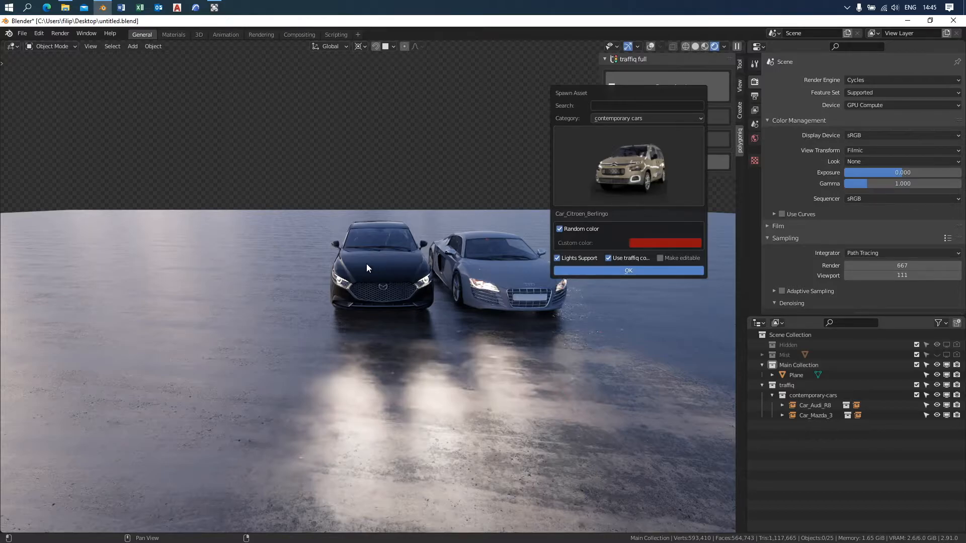
{"action": "left_click", "coordinate": [628, 271]}
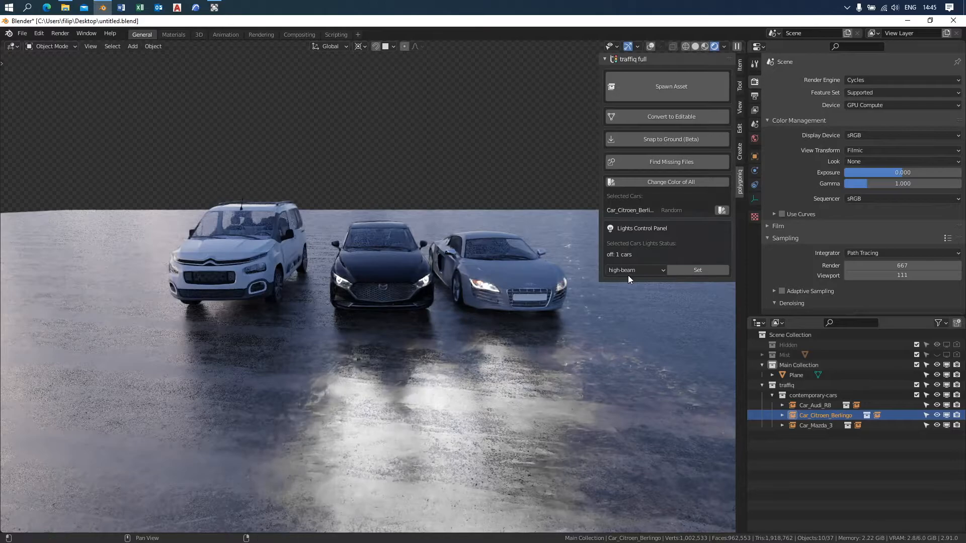
Set the Citroen's headlights to low beam in the Lights Control Panel
{"action": "left_click", "coordinate": [635, 270]}
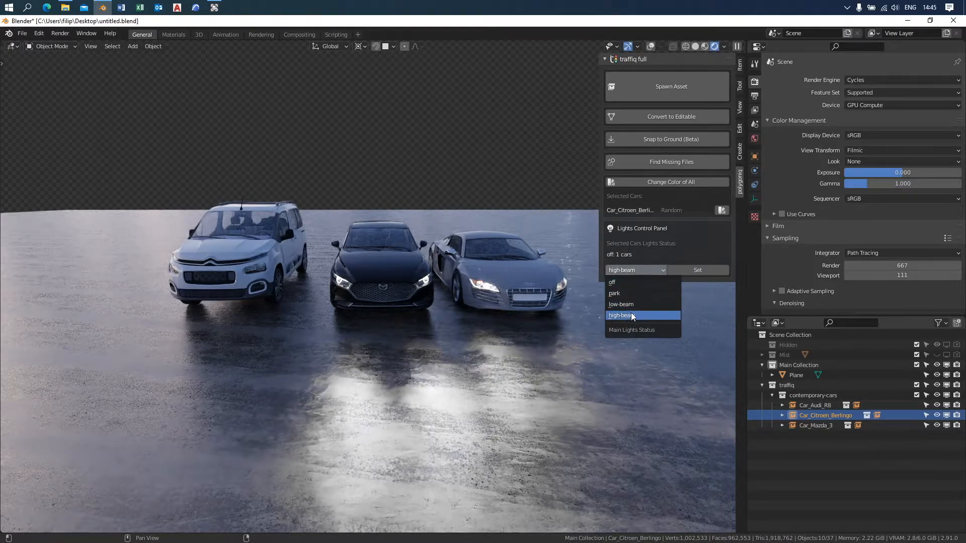
{"action": "left_click", "coordinate": [620, 304]}
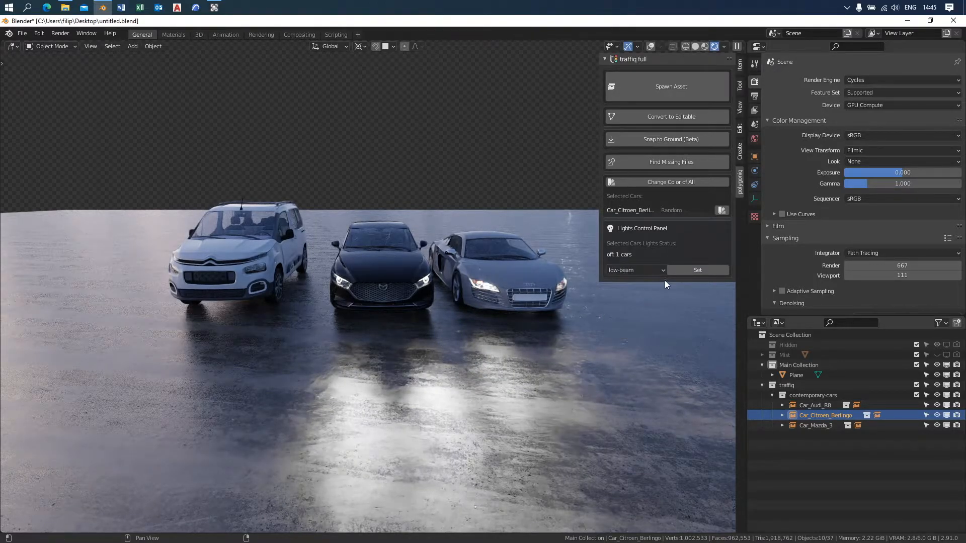
{"action": "left_click", "coordinate": [696, 269]}
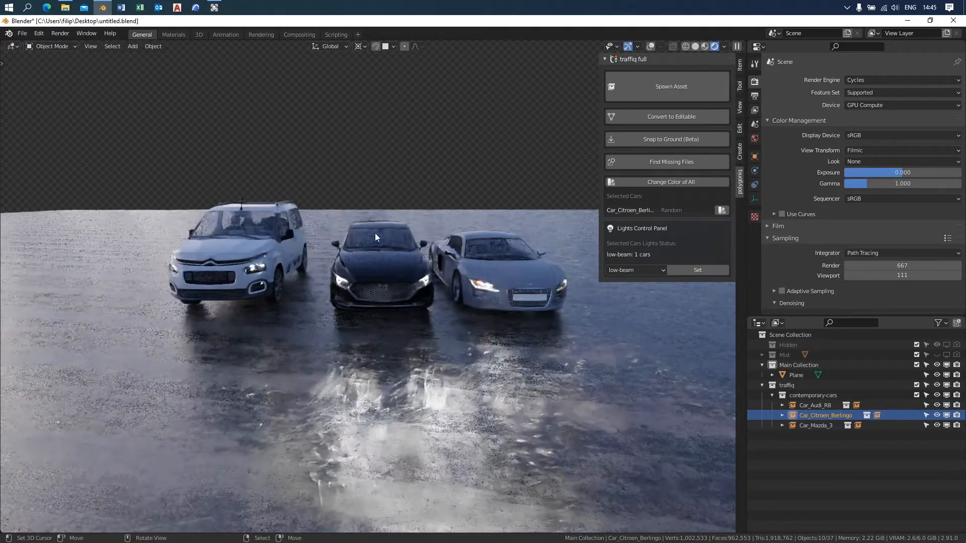
Select all three cars and set their headlights to high beam
{"action": "left_click", "coordinate": [634, 270]}
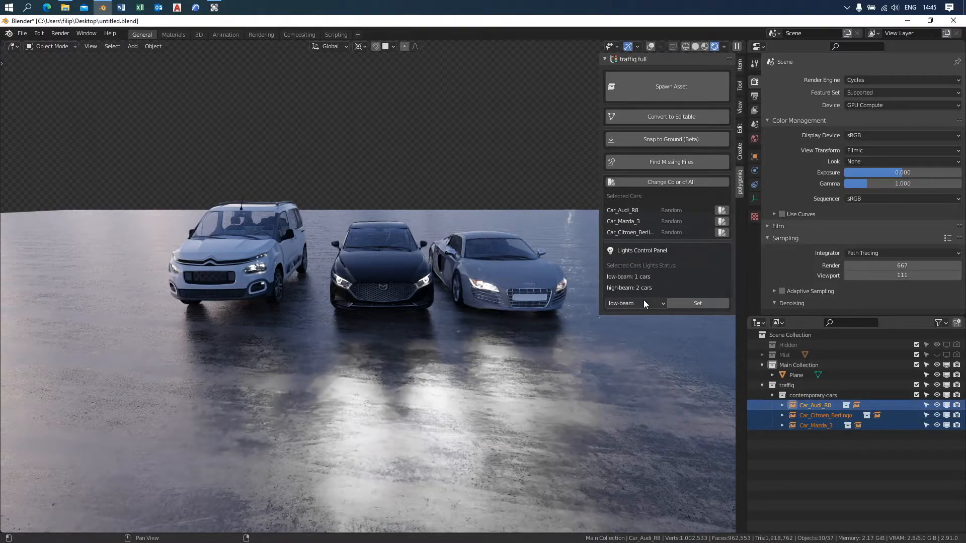
{"action": "left_click", "coordinate": [634, 302]}
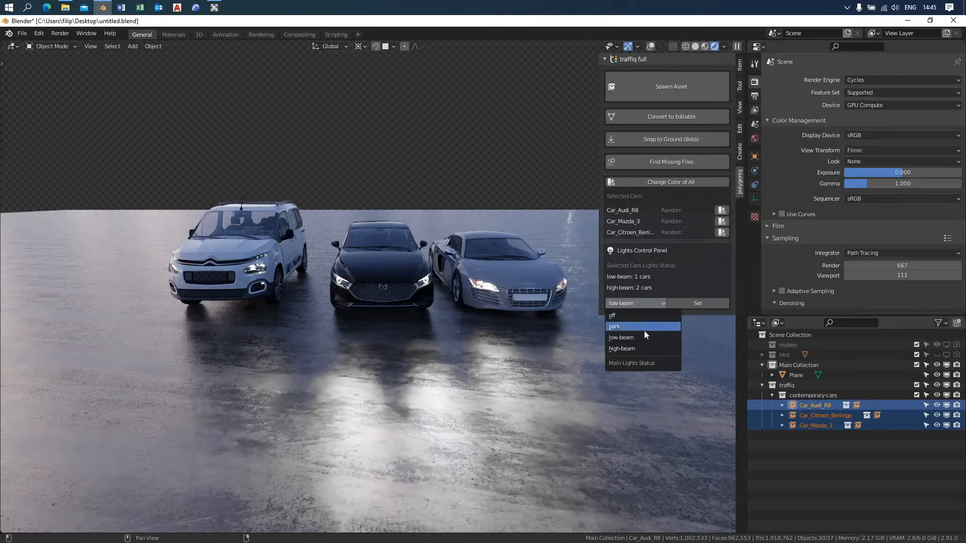
{"action": "left_click", "coordinate": [621, 348]}
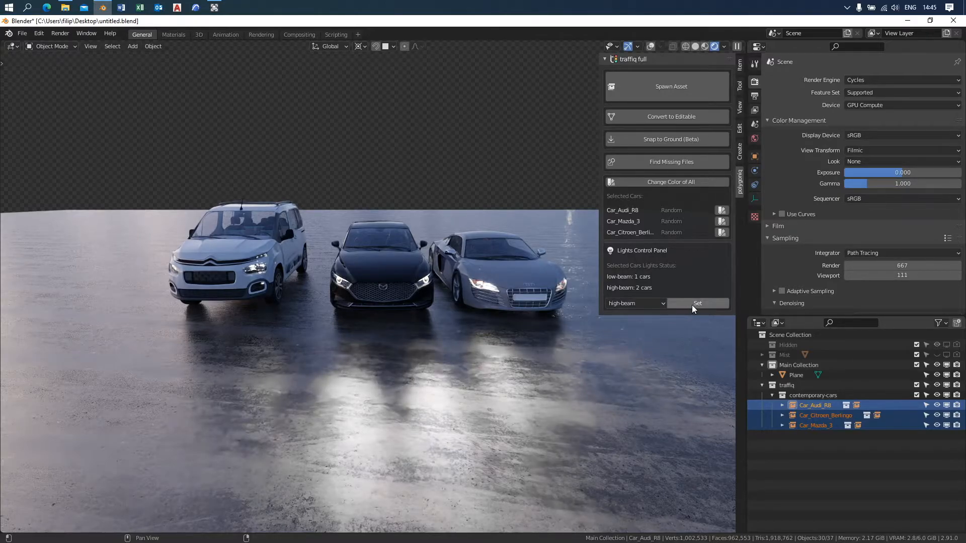
{"action": "left_click", "coordinate": [696, 292]}
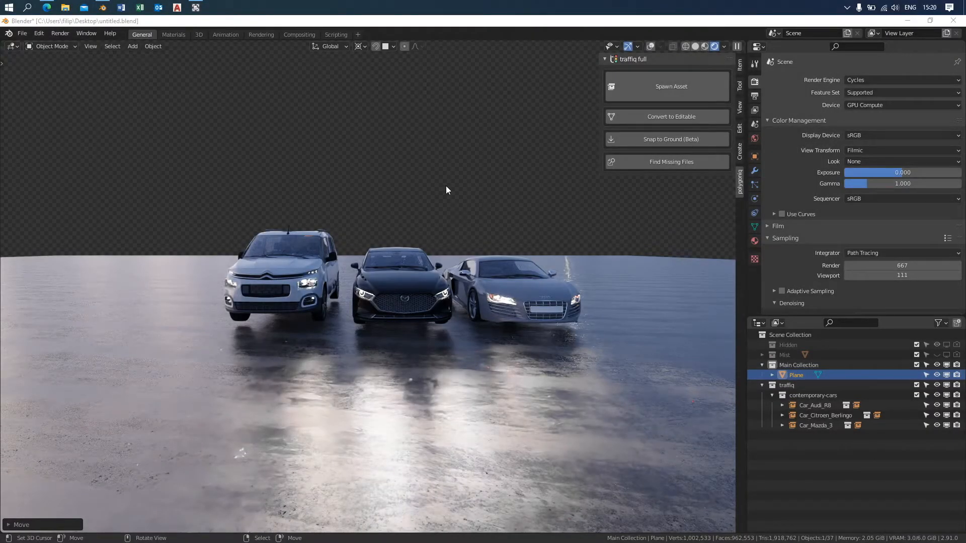
Deselect the Plane so the outliner lists Car_BMW_M4_Lights and Car_BMW_M4_Lights.001
{"action": "left_click", "coordinate": [824, 414]}
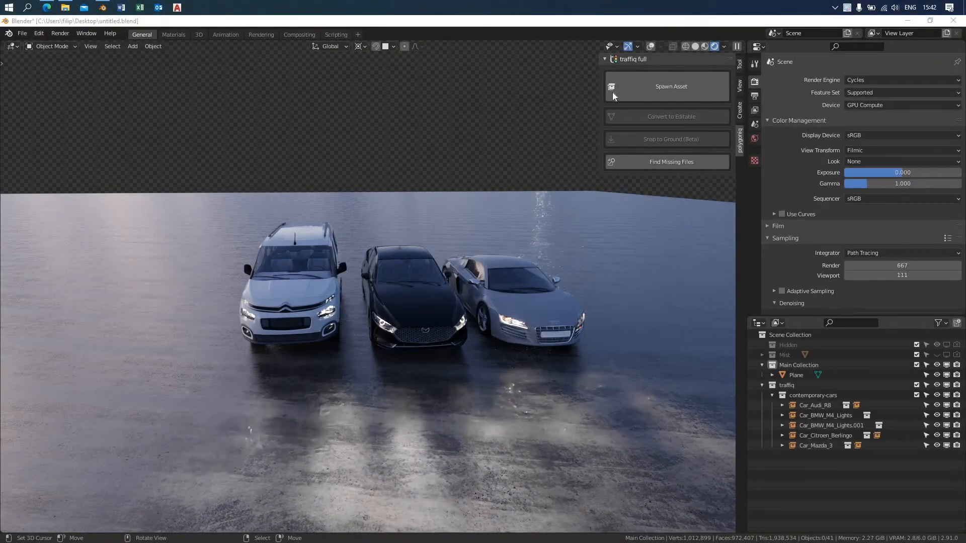
Spawn Car_BMW_M4 with Random color off and a custom red-orange paint colour
{"action": "left_click", "coordinate": [670, 86]}
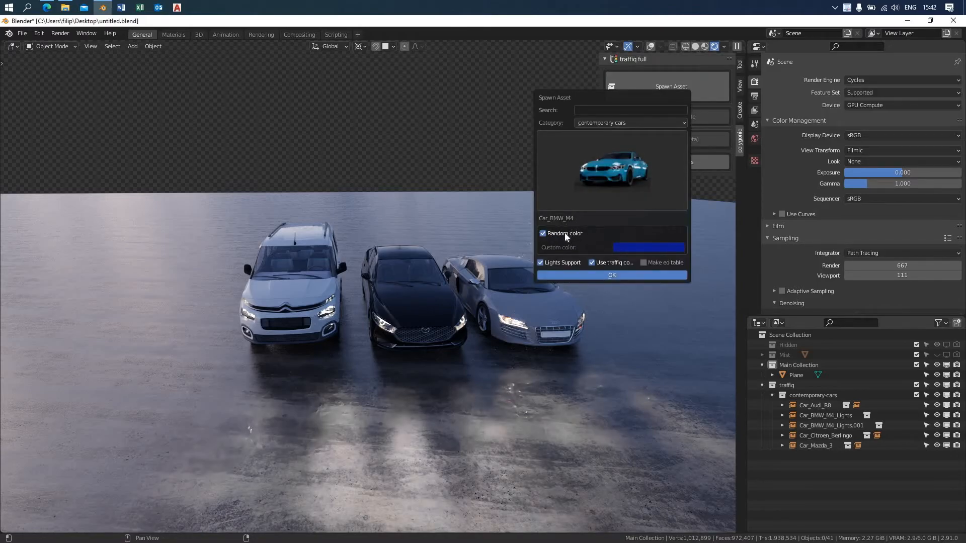
{"action": "left_click", "coordinate": [542, 233]}
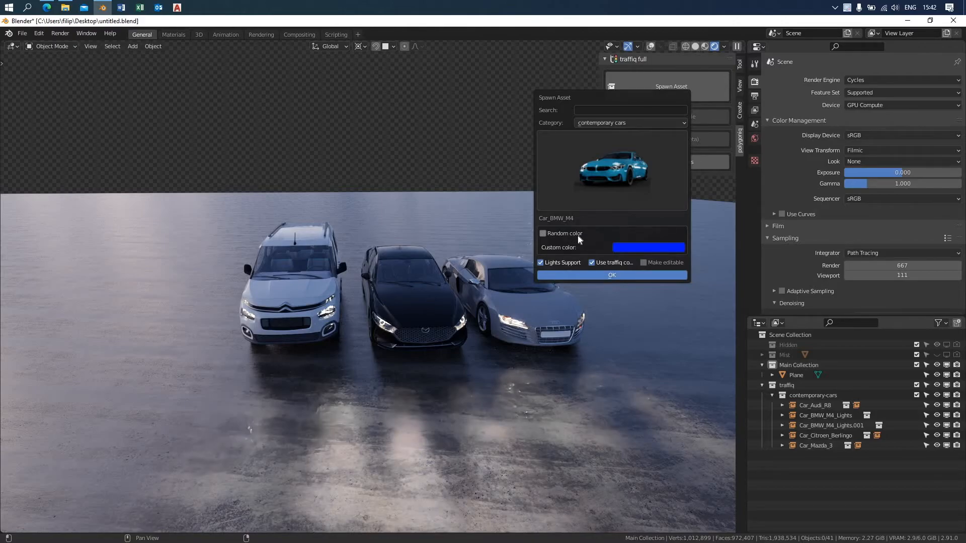
{"action": "mouse_move", "coordinate": [562, 233]}
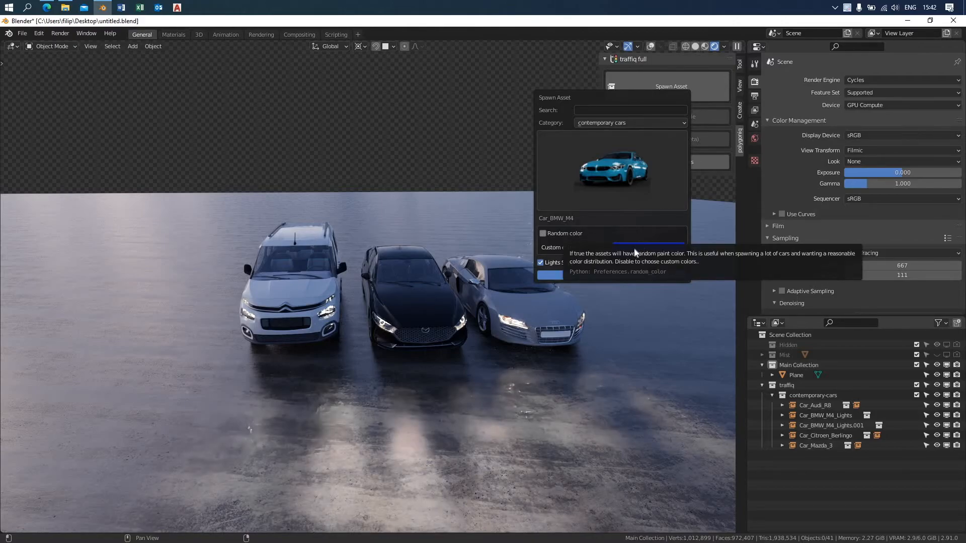
{"action": "left_click", "coordinate": [647, 248]}
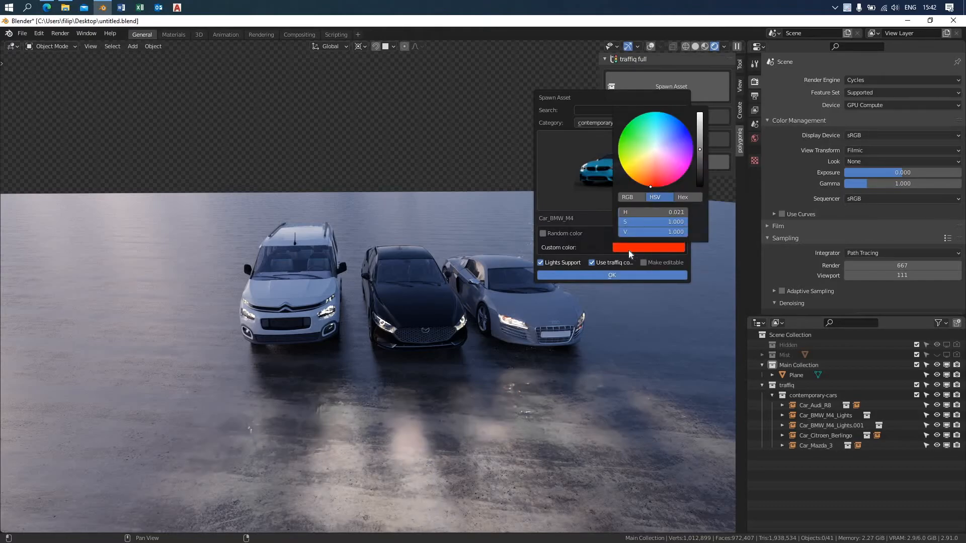
{"action": "left_click", "coordinate": [610, 275]}
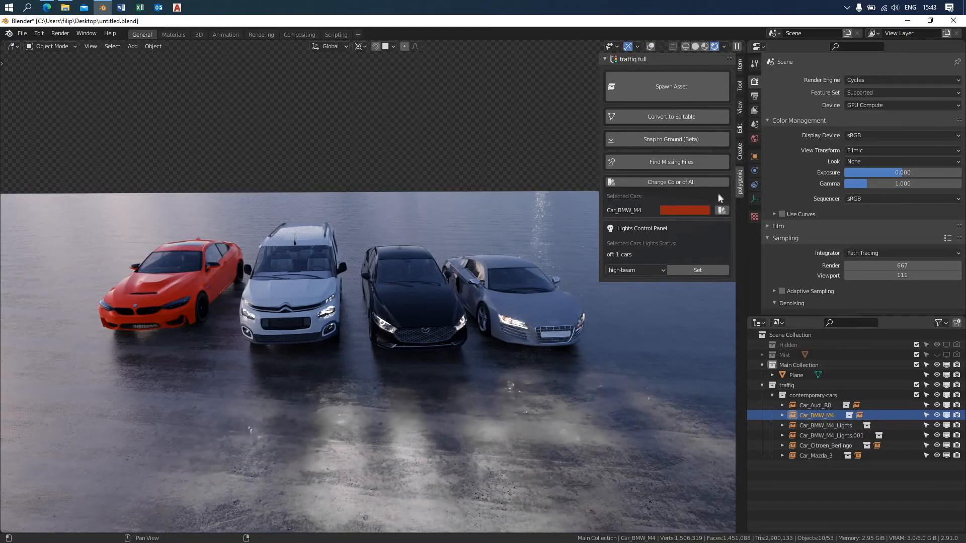
{"action": "mouse_move", "coordinate": [645, 218]}
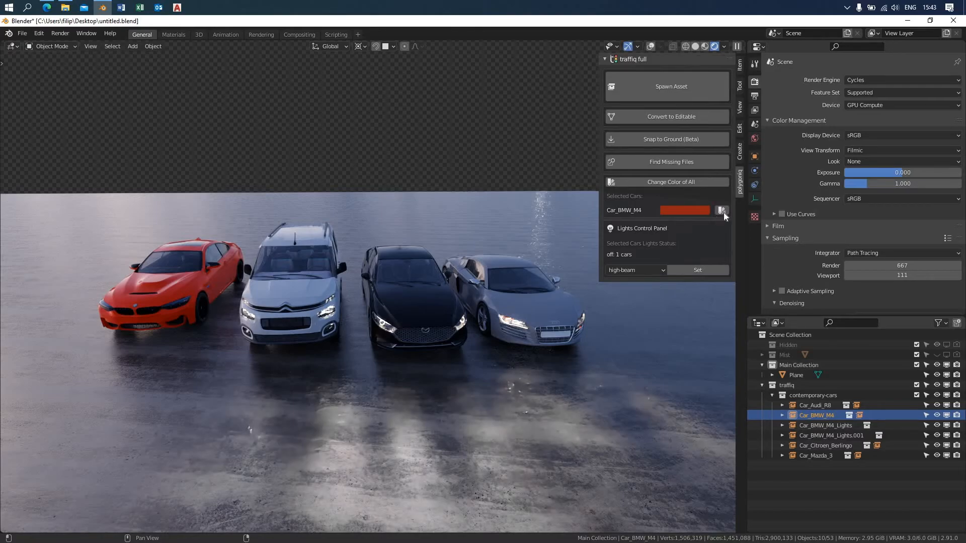
Adjust the BMW's paint setting, then repaint all four cars yellow via Change Color of All
{"action": "left_click", "coordinate": [721, 211]}
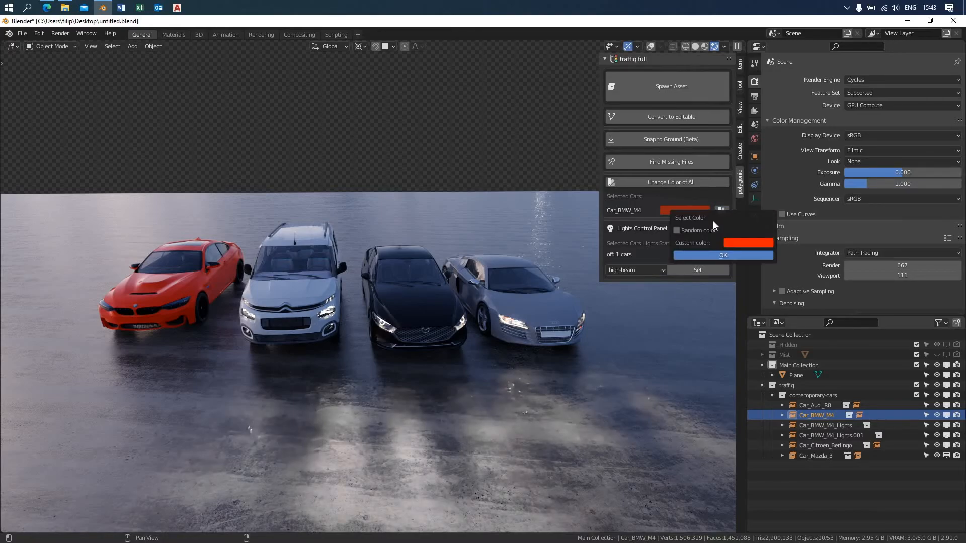
{"action": "left_click", "coordinate": [677, 230]}
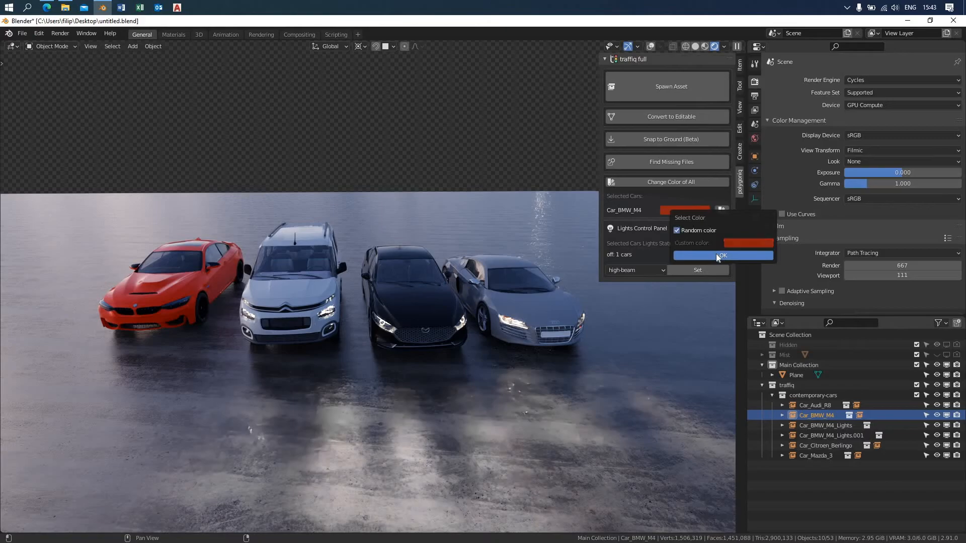
{"action": "left_click", "coordinate": [722, 255]}
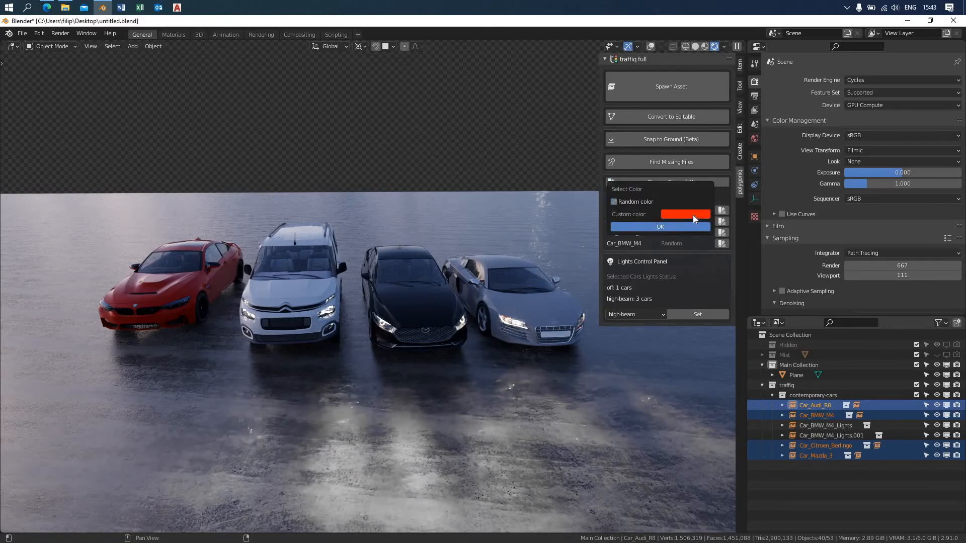
{"action": "left_click", "coordinate": [683, 213]}
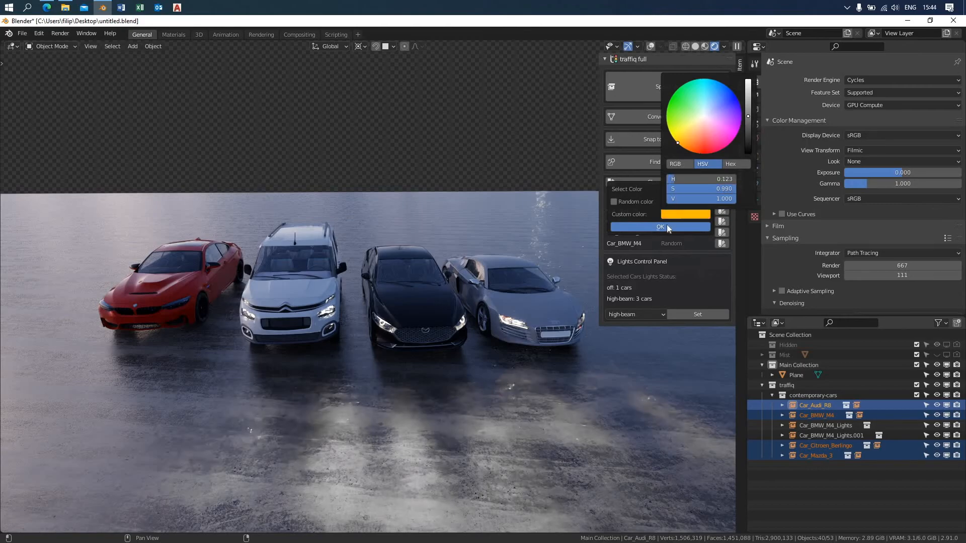
{"action": "left_click", "coordinate": [659, 227]}
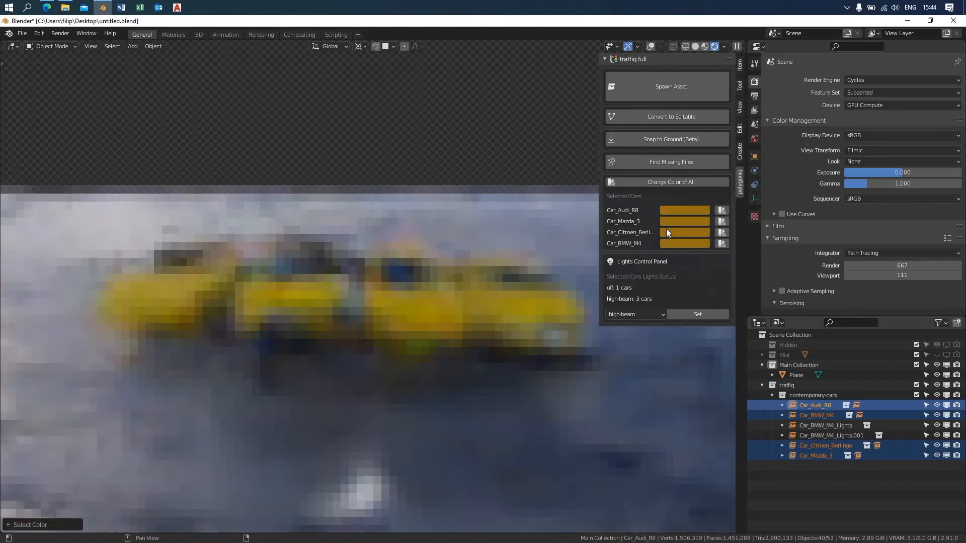